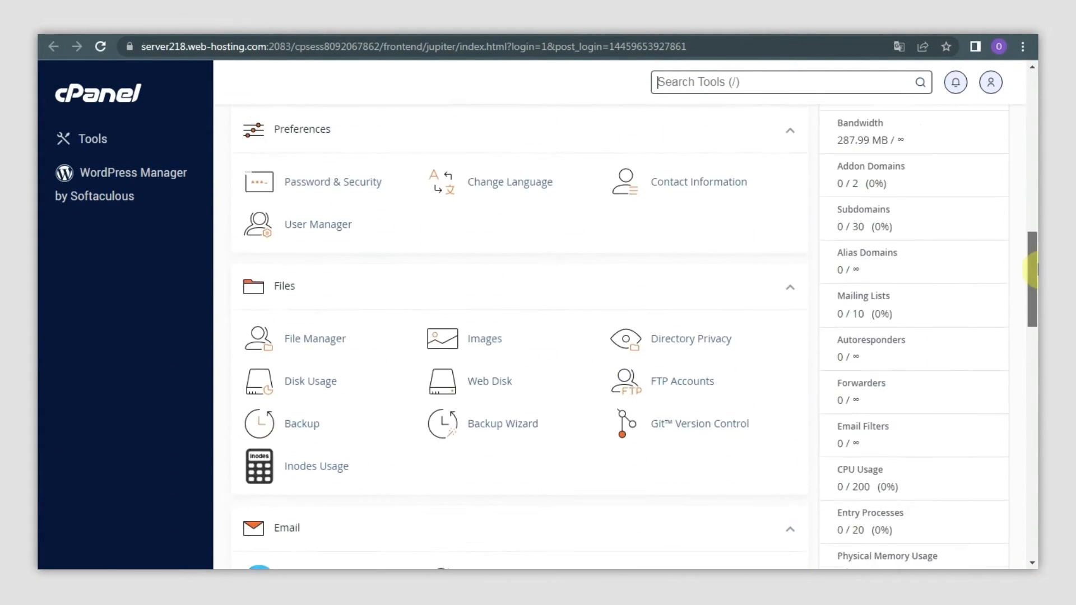
Launch File Manager from cPanel's Files section to list the home directory contents.
left_click(314, 338)
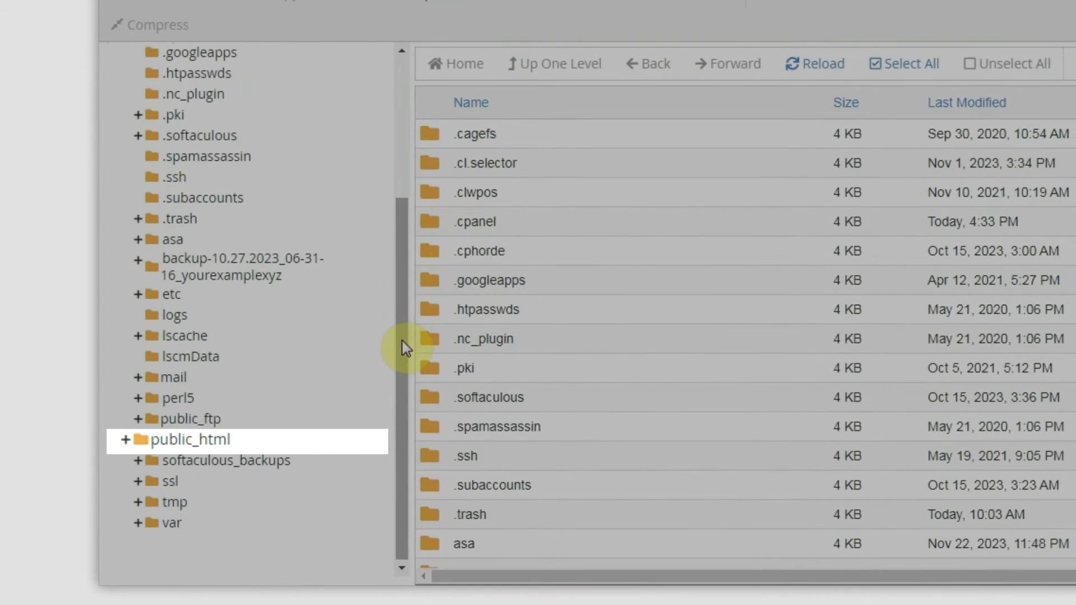